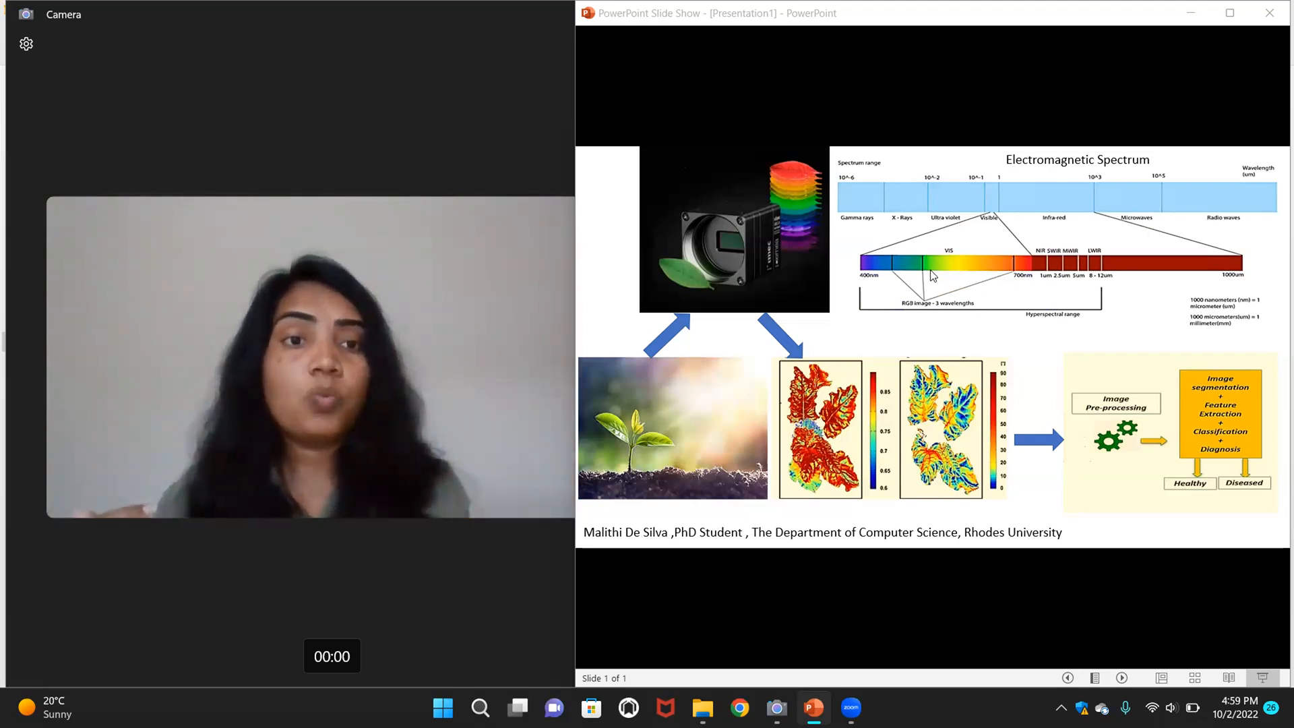
pyautogui.moveTo(1006, 298)
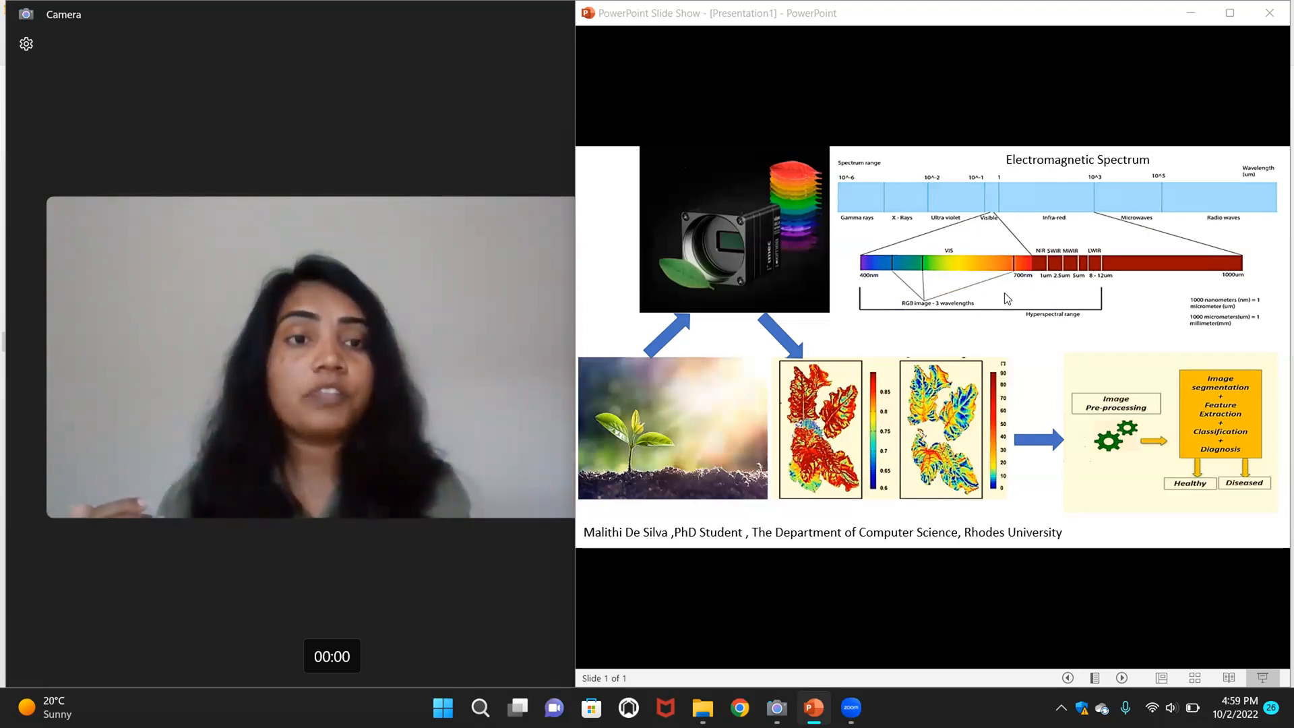
pyautogui.moveTo(943, 295)
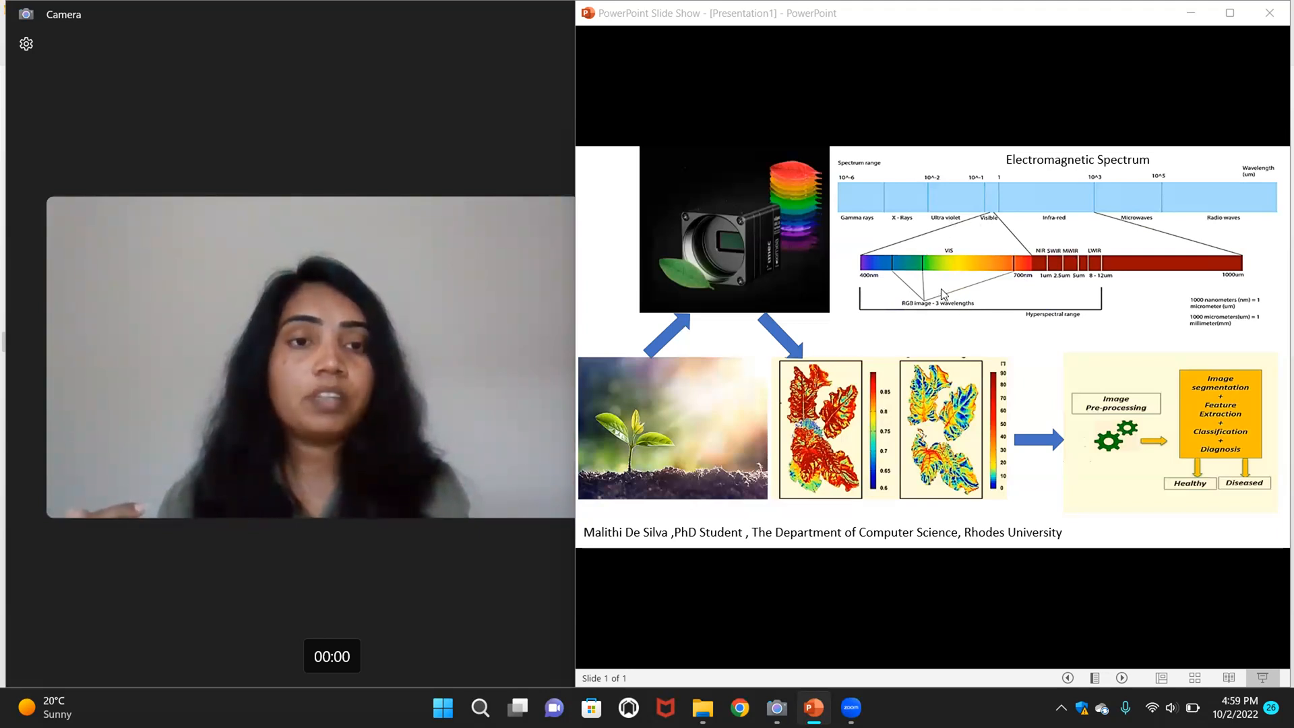